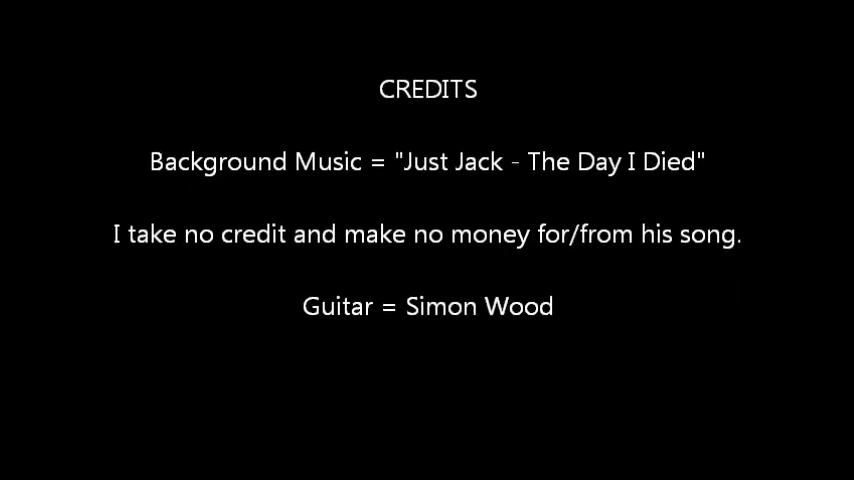
{"action": "scroll", "scroll_direction": "up", "scroll_amount": 3}
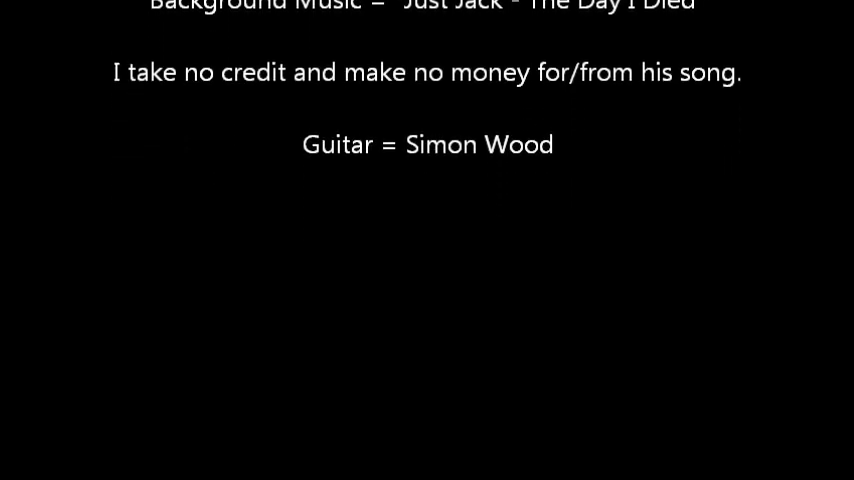